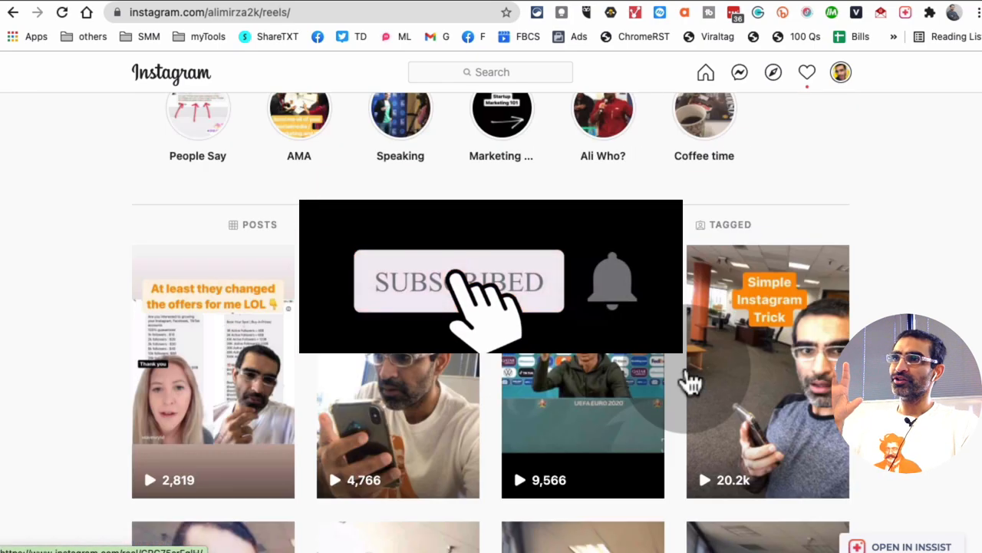
- Search Google for 'google chrome store' and go to the Chrome Web Store result
scroll(down, 3)
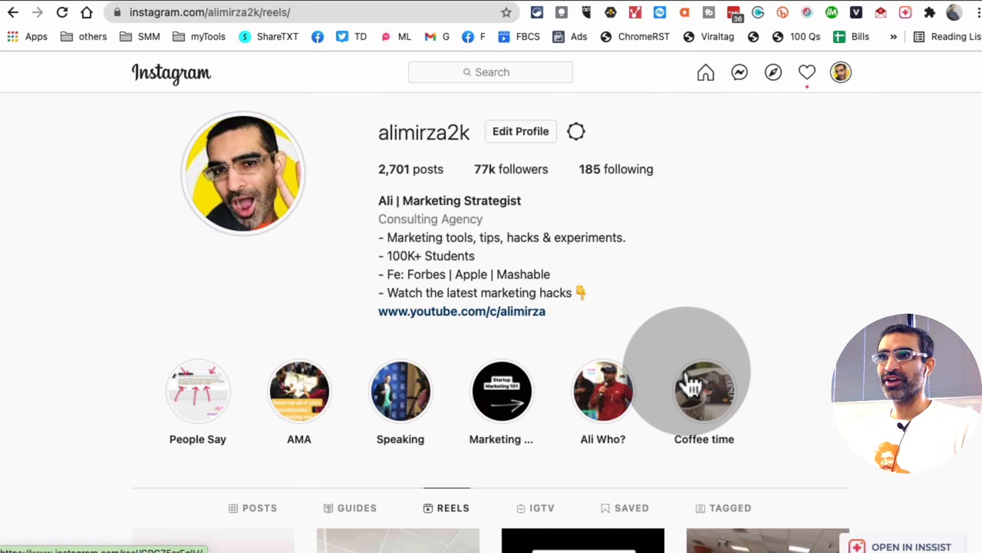
mouse_move(898, 212)
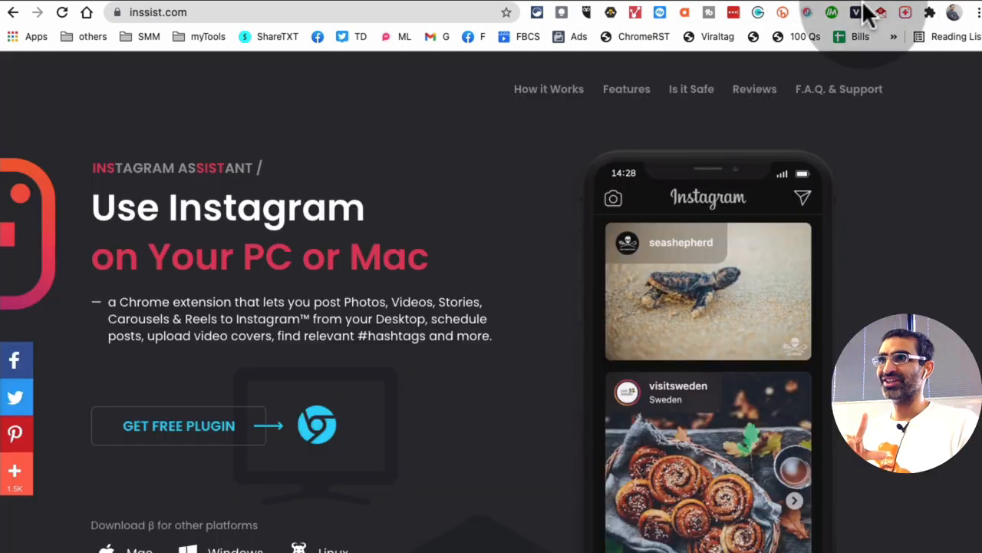
mouse_move(123, 58)
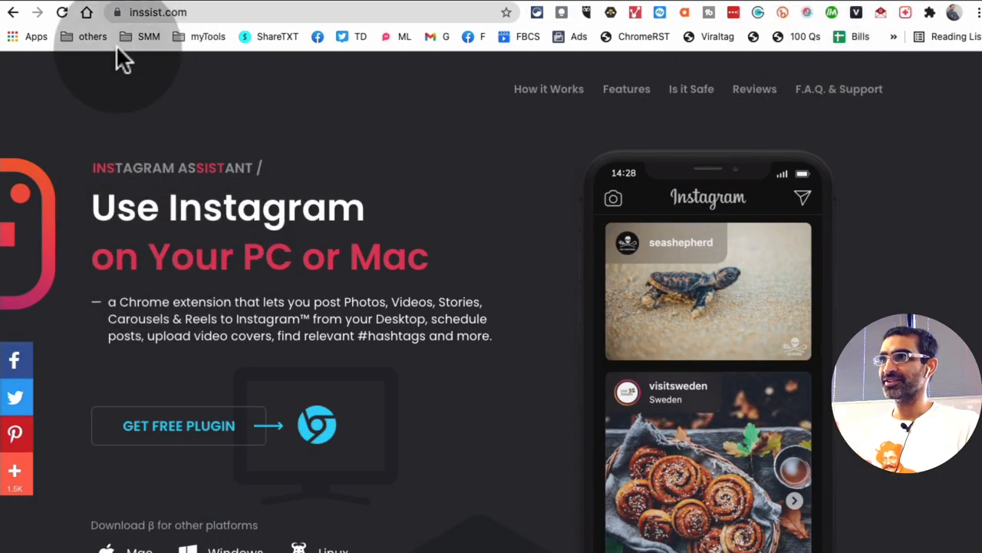
mouse_move(330, 182)
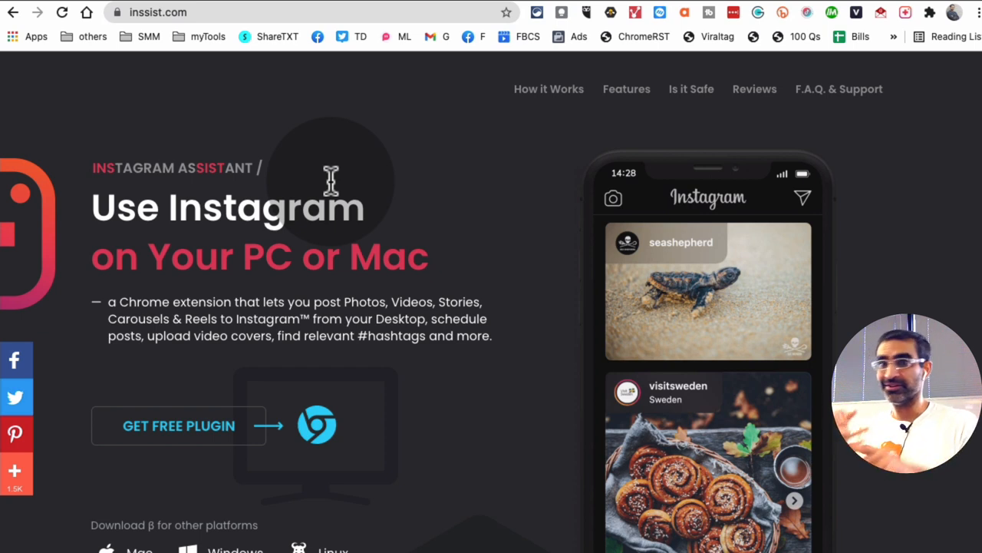
mouse_move(276, 150)
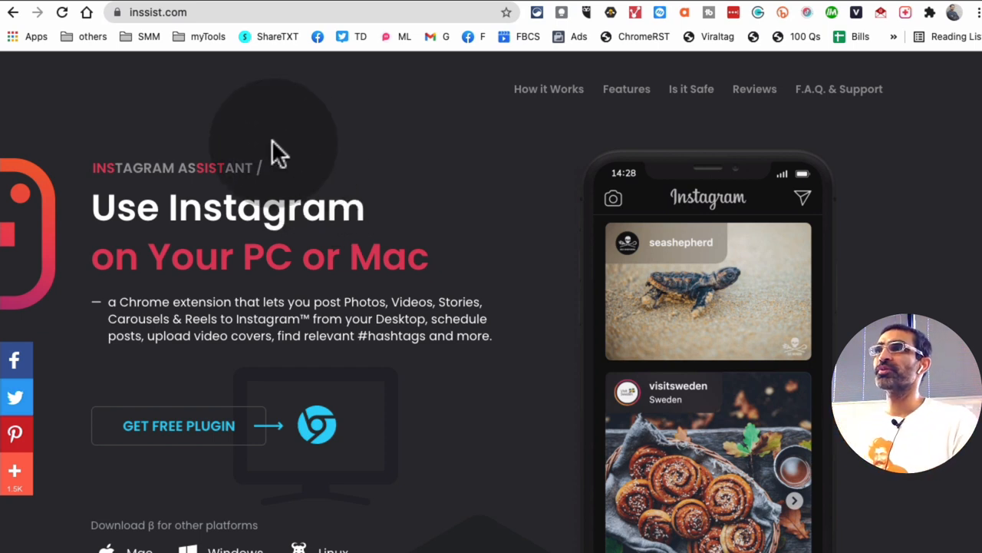
click(157, 12)
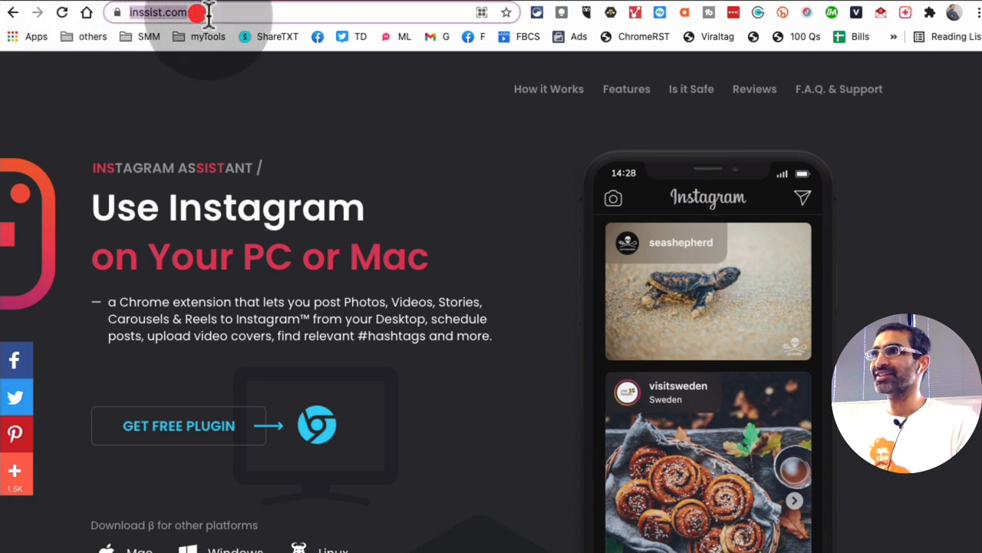
mouse_move(921, 54)
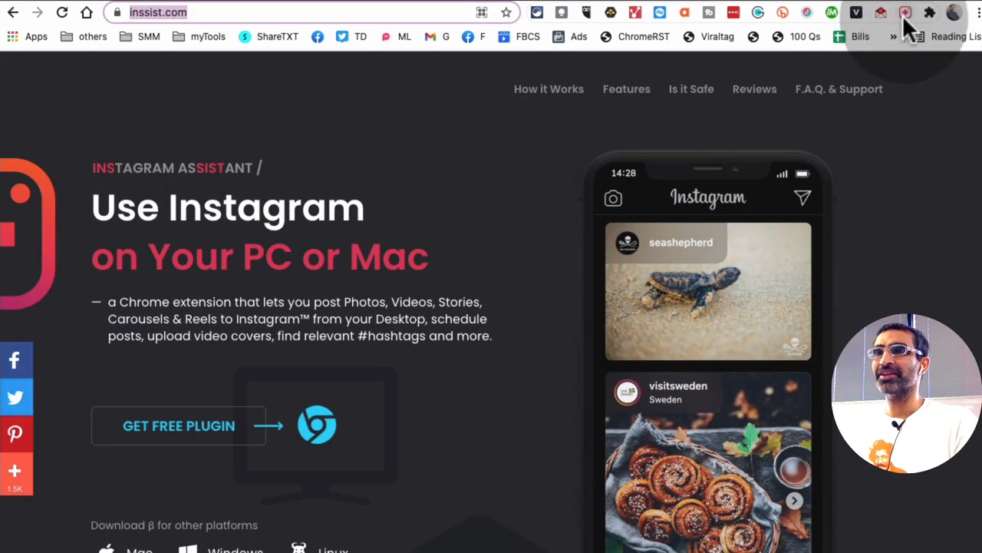
mouse_move(698, 254)
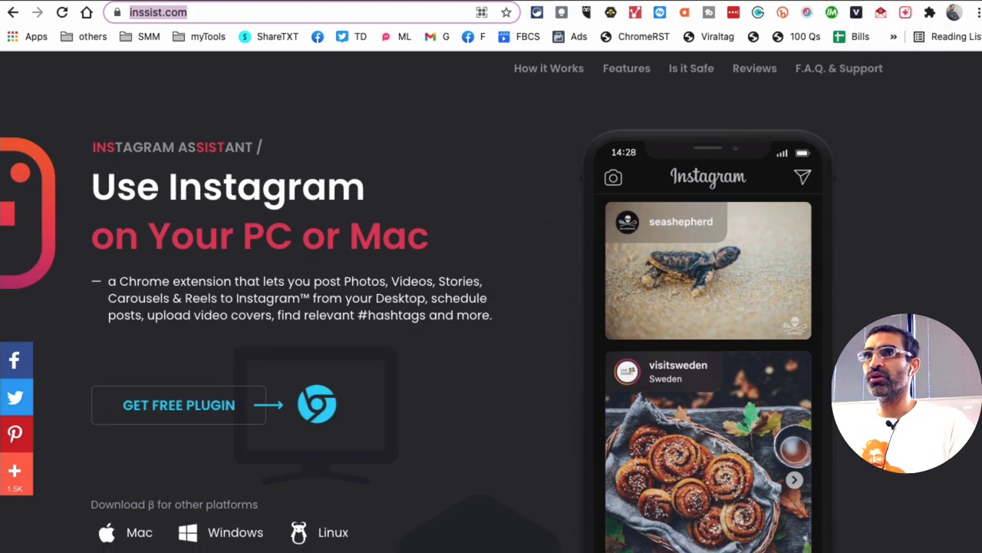
text(google)
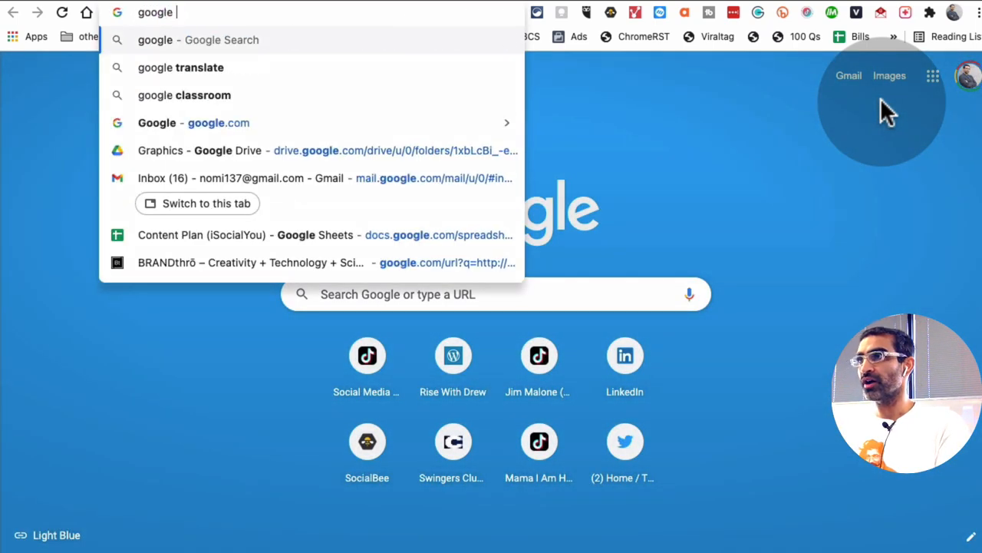
text(chrome store)
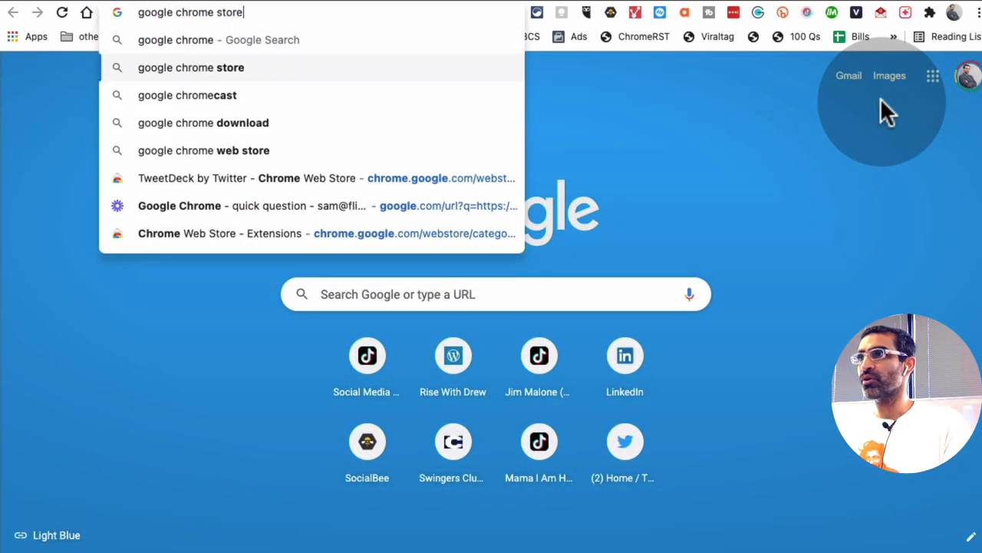
key(Return)
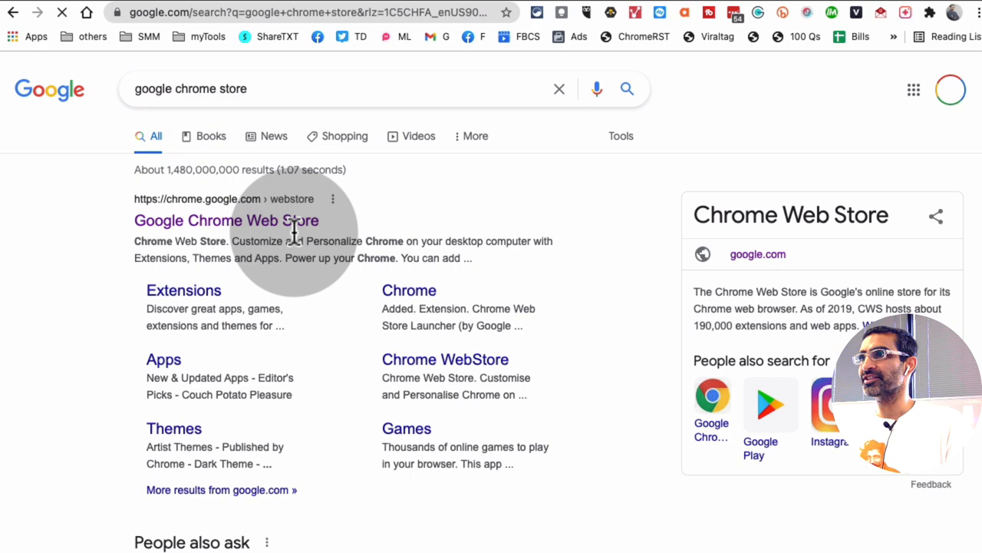
click(227, 221)
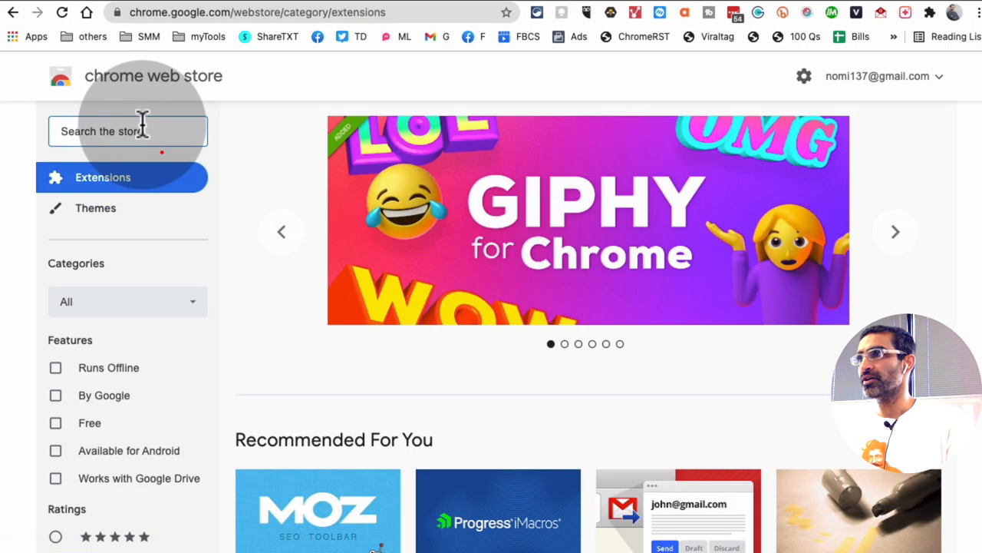
- Search the Chrome Web Store for 'inssis' and pick the inssist extension
text(inssis)
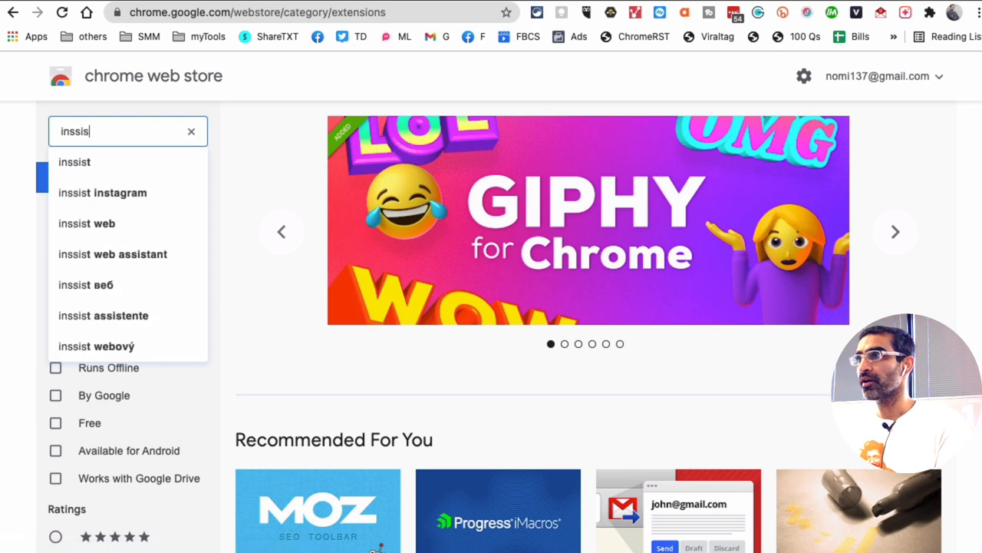
click(101, 193)
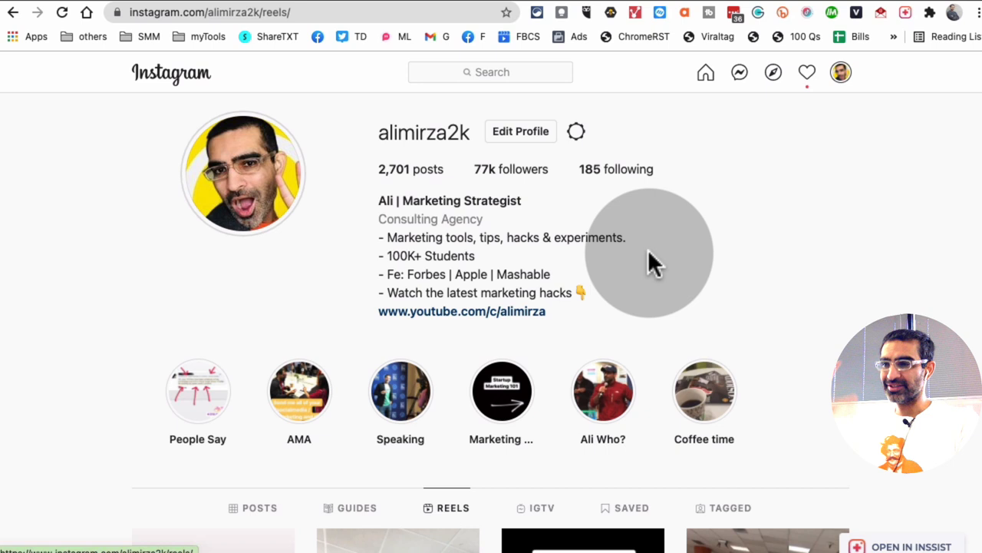
mouse_move(805, 182)
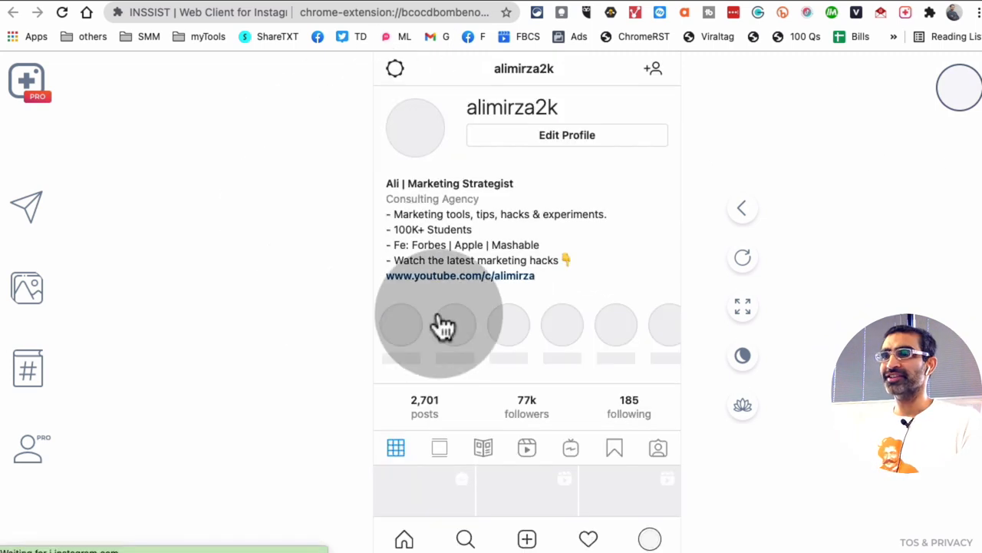
scroll(down, 3)
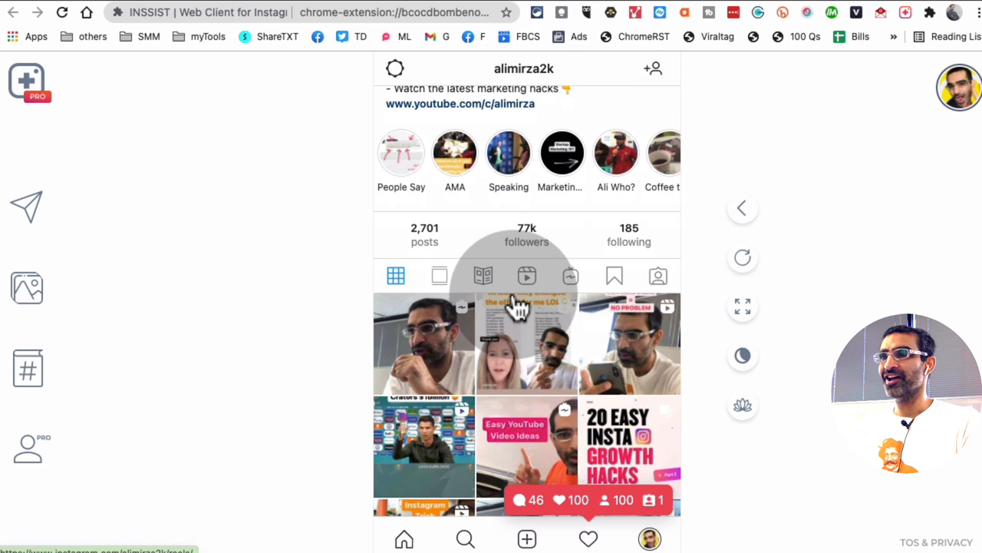
scroll(up, 3)
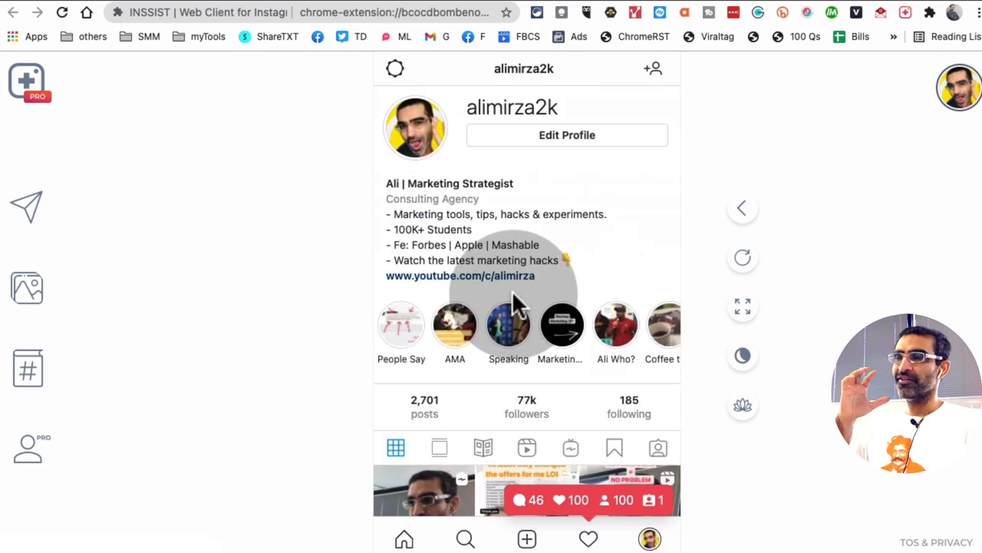
mouse_move(207, 277)
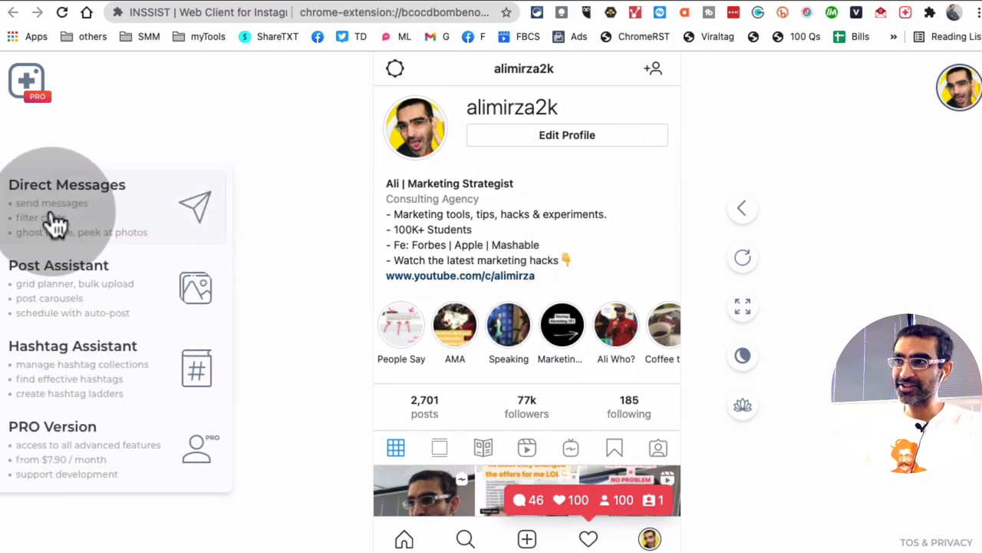
mouse_move(83, 376)
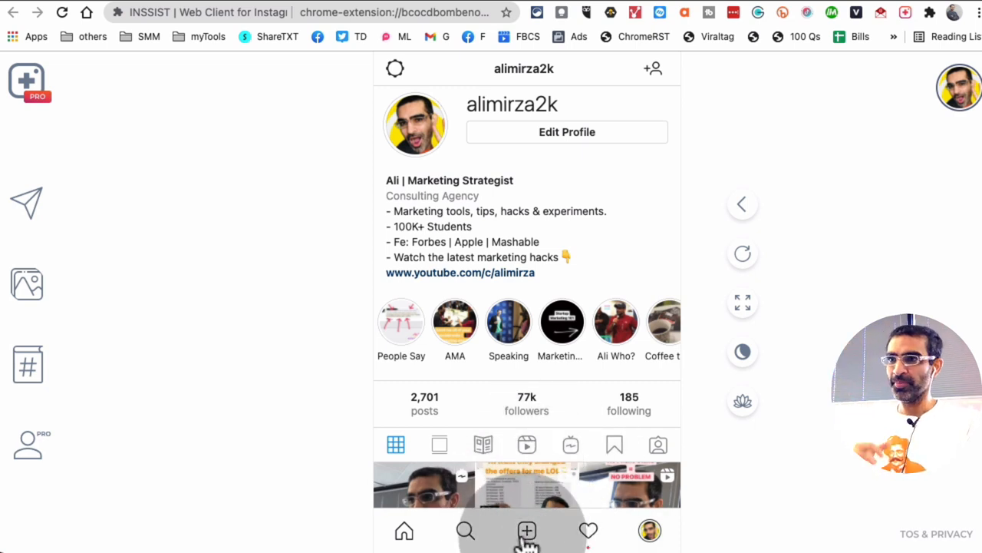
- Start a new Reels post from the + create menu, bringing up the video file chooser
click(527, 531)
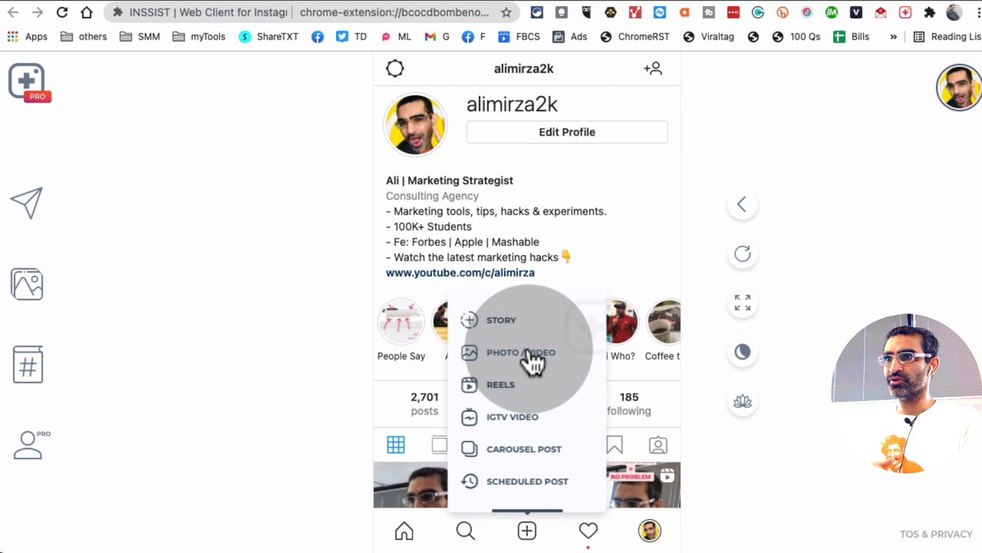
mouse_move(525, 438)
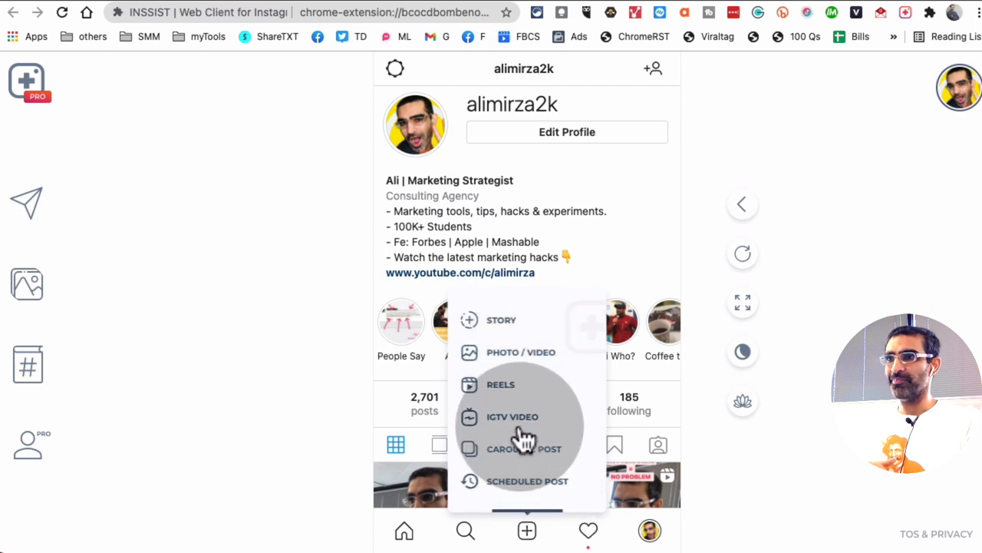
mouse_move(514, 391)
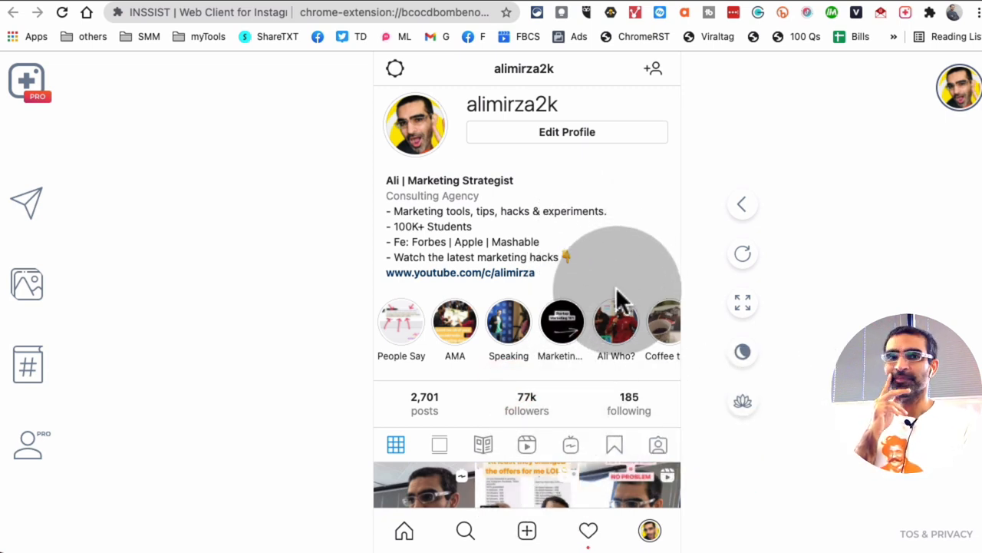
click(527, 529)
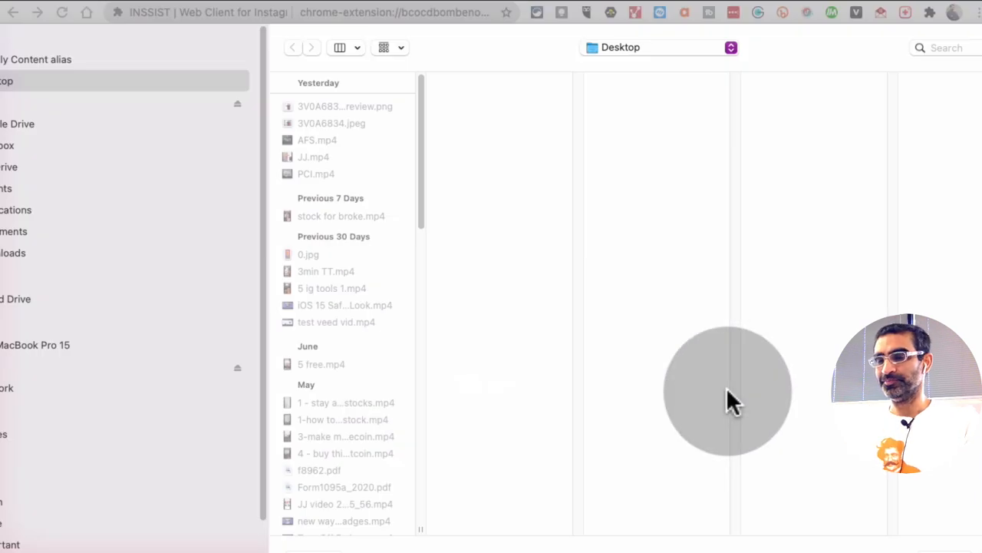
mouse_move(345, 307)
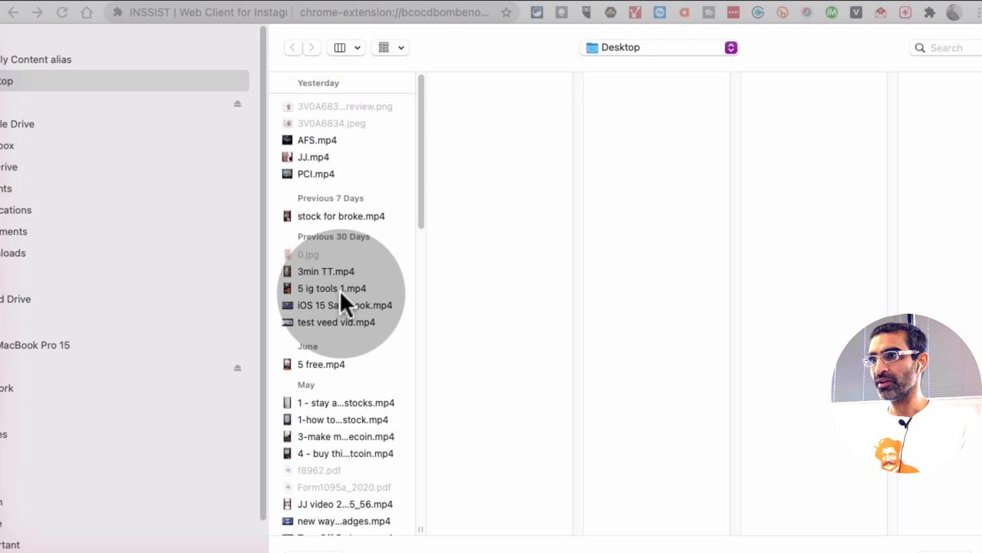
- Load the Desktop video '5 ig tools 1.mp4' into the new Reel
click(331, 288)
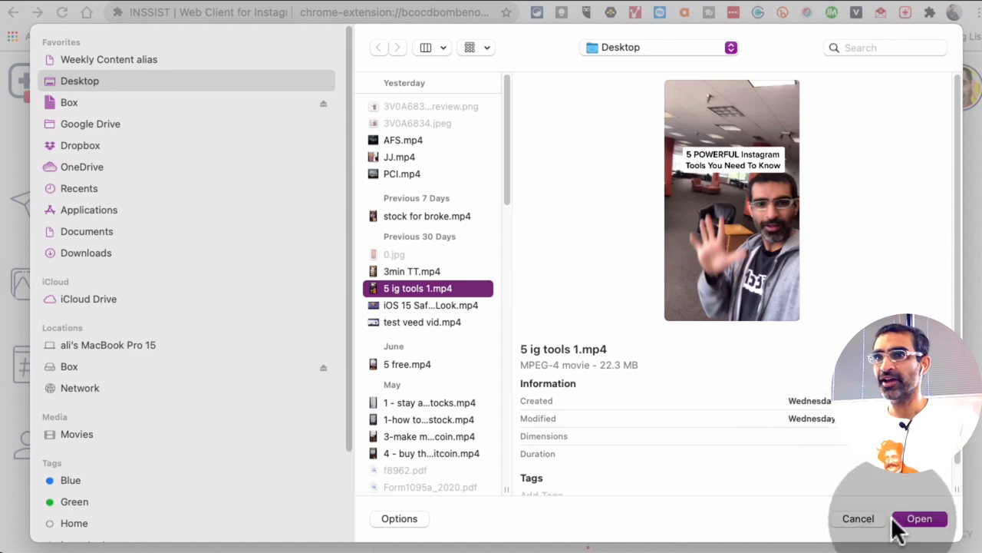
click(919, 519)
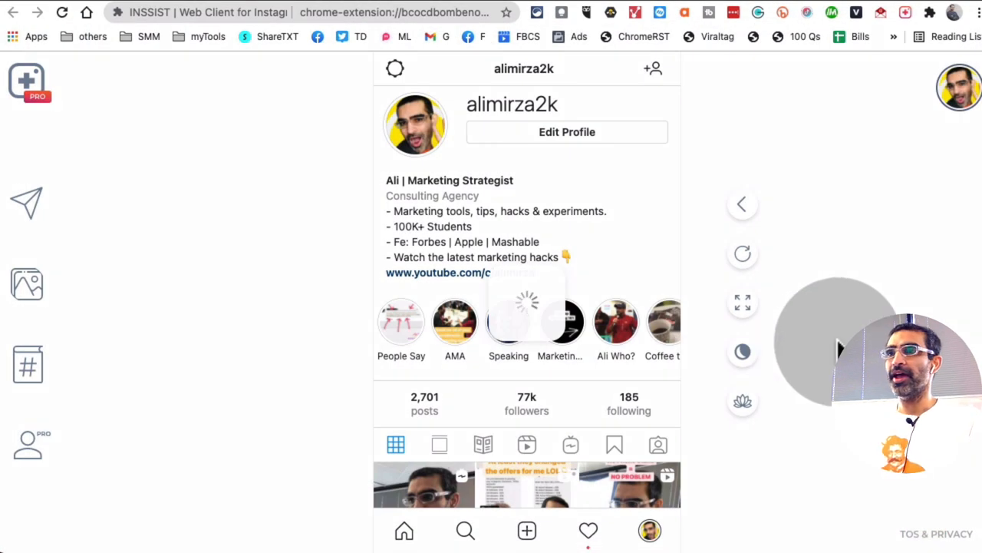
- Advance from the New Reel video preview to the caption and cover step via Next
click(526, 531)
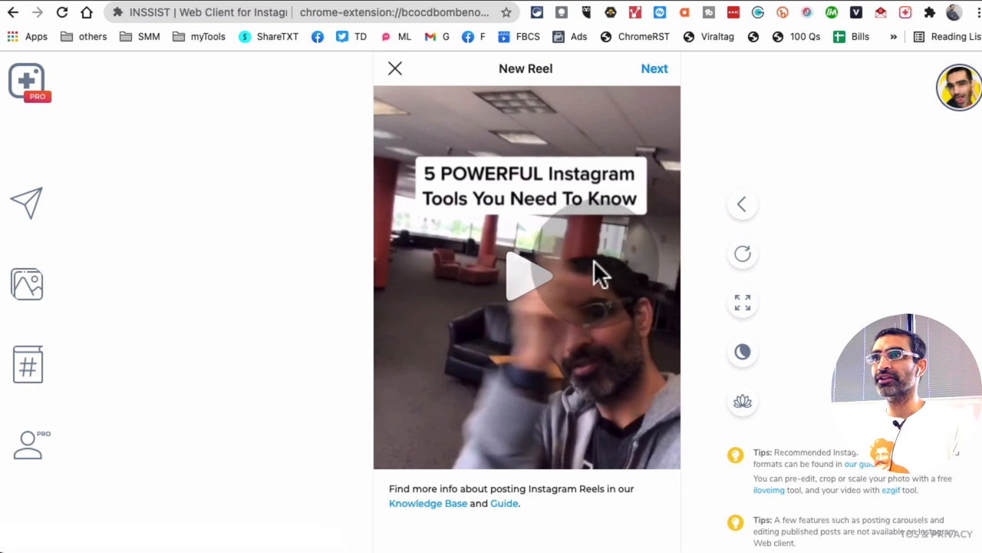
mouse_move(743, 299)
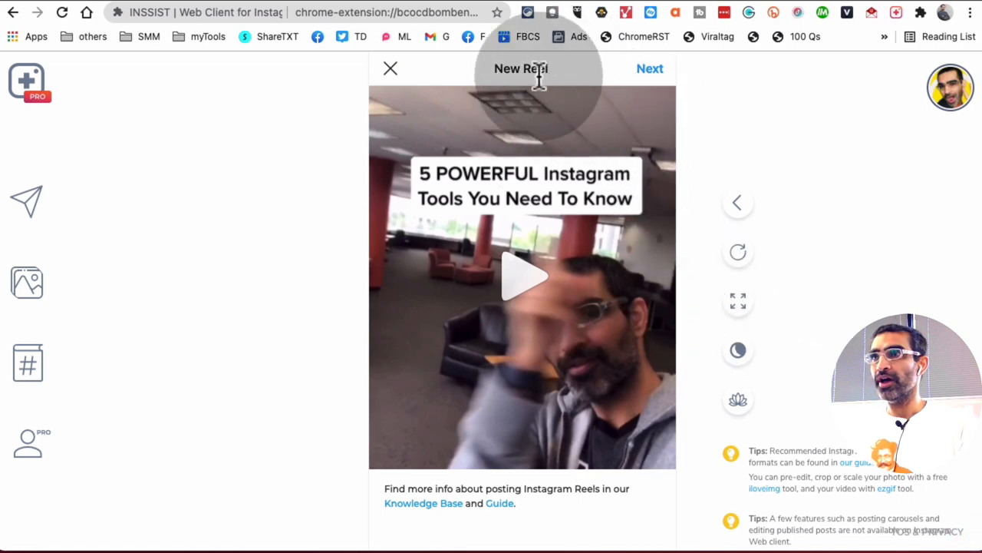
click(649, 67)
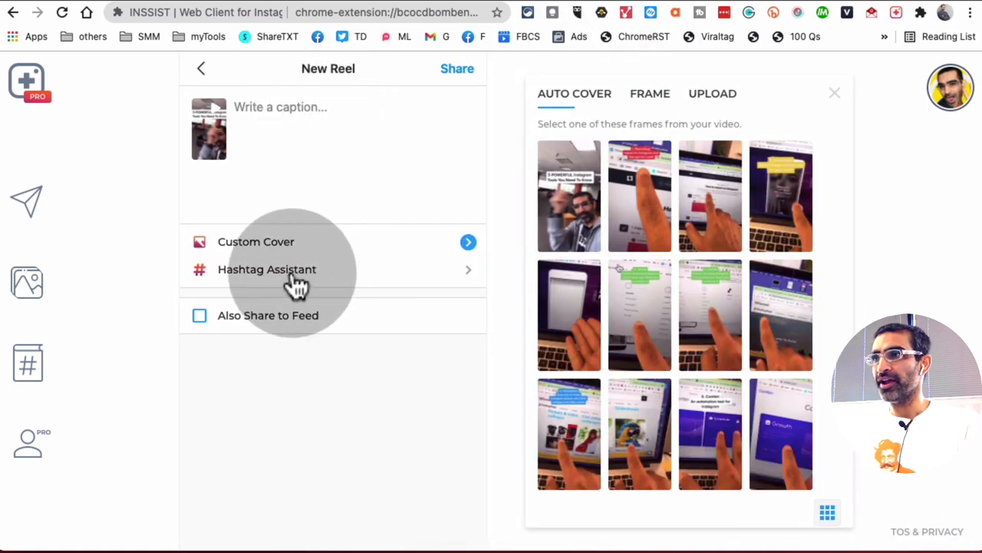
mouse_move(617, 104)
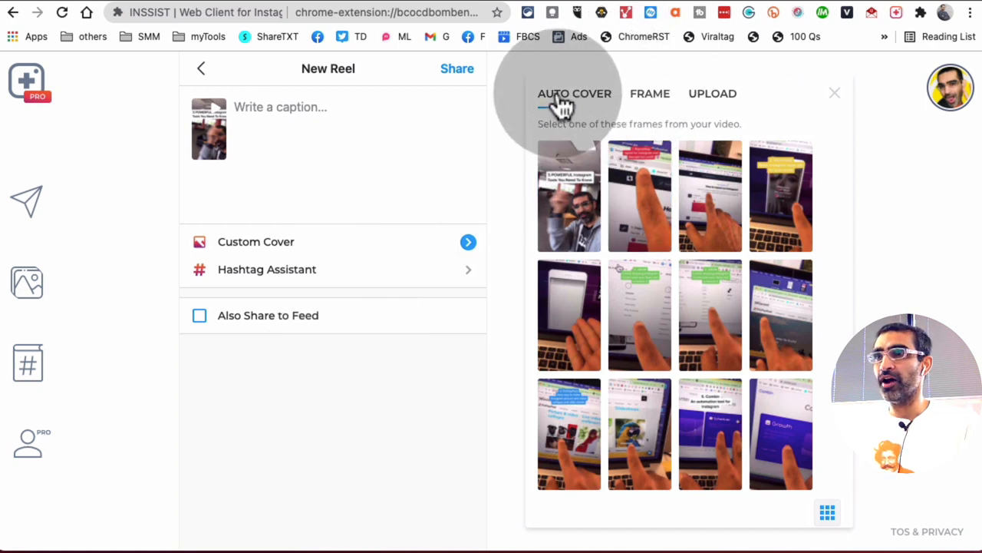
- Settle on the first auto-suggested frame as cover after trying another, then view the Upload cover option
click(567, 195)
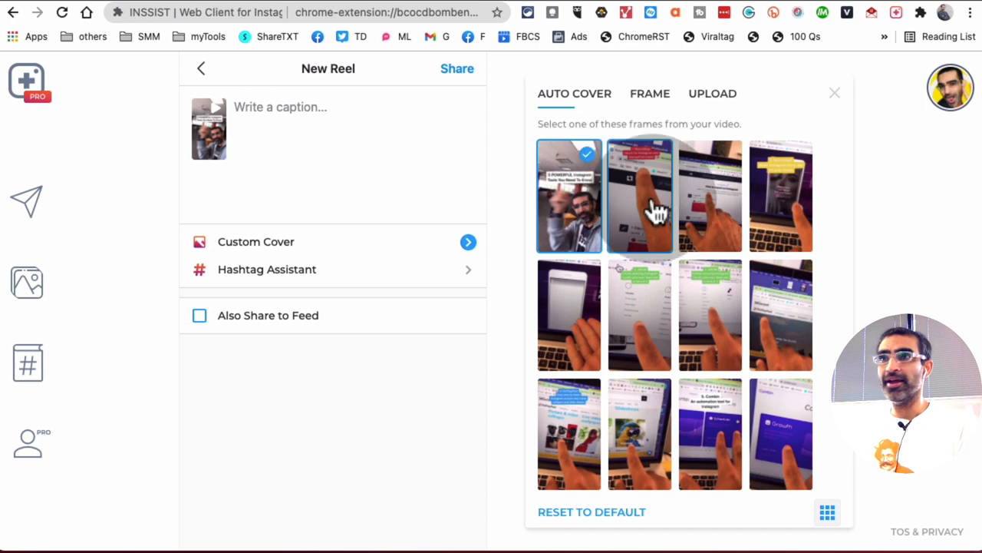
click(709, 196)
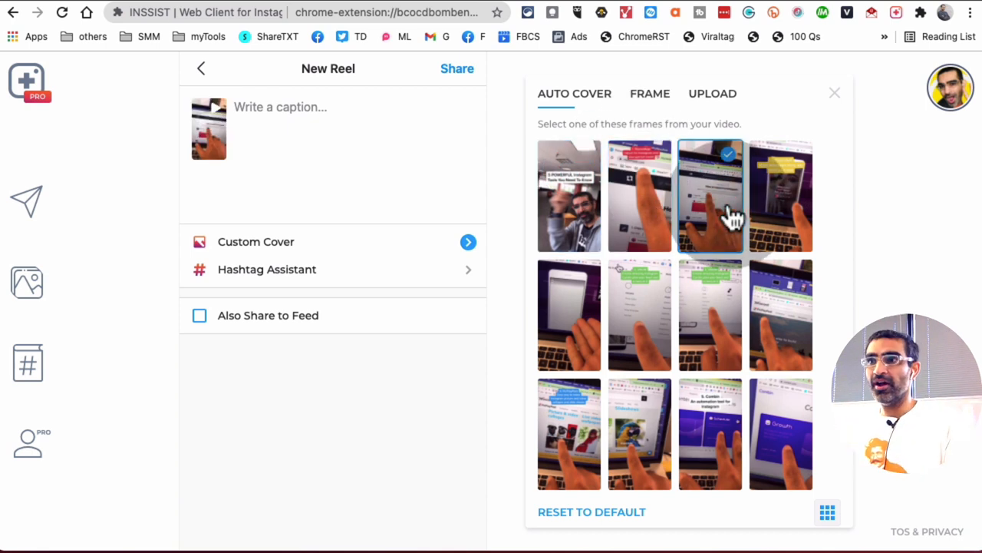
click(568, 197)
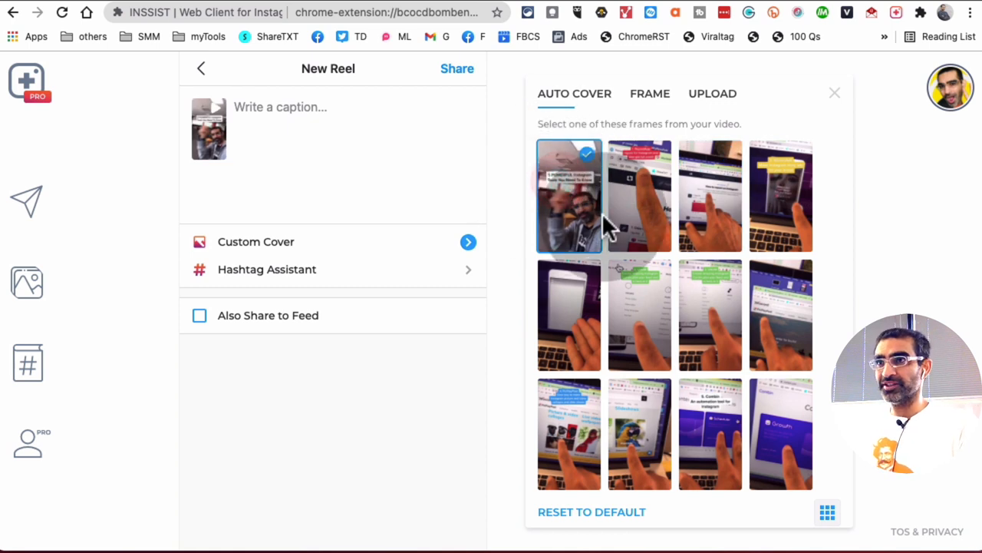
click(712, 94)
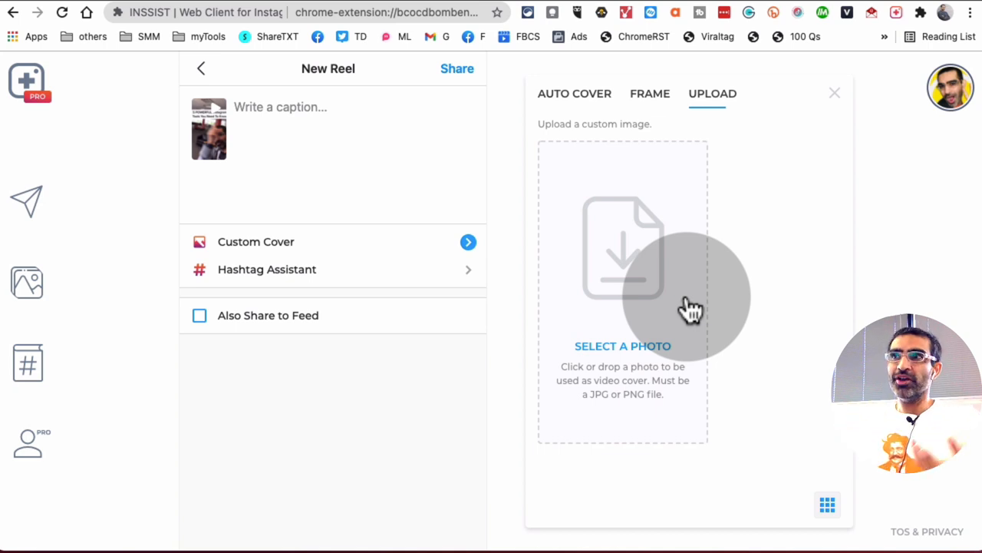
mouse_move(626, 237)
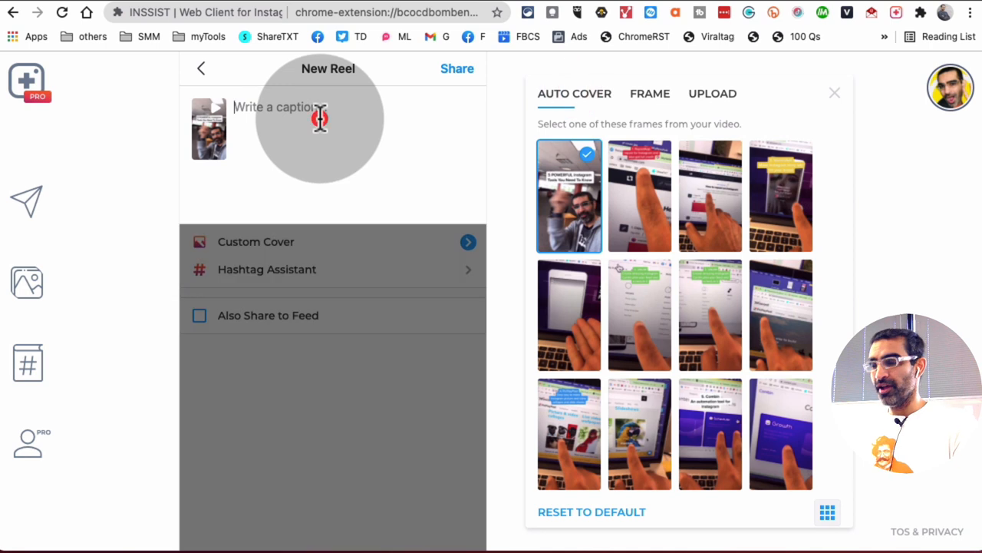
- Write the caption 'test #test' and add #socialmediamanager from the hashtag suggestions
text(test)
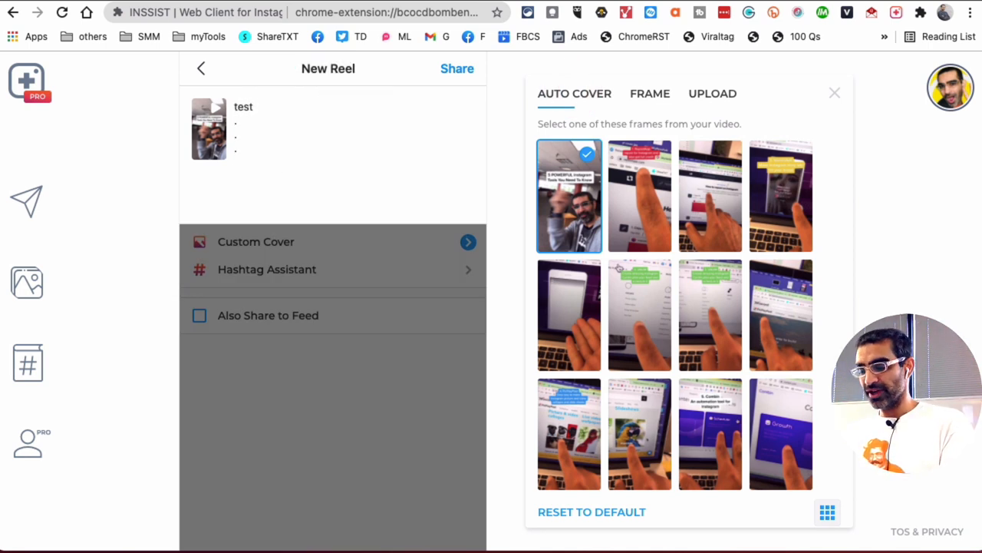
text(#test #)
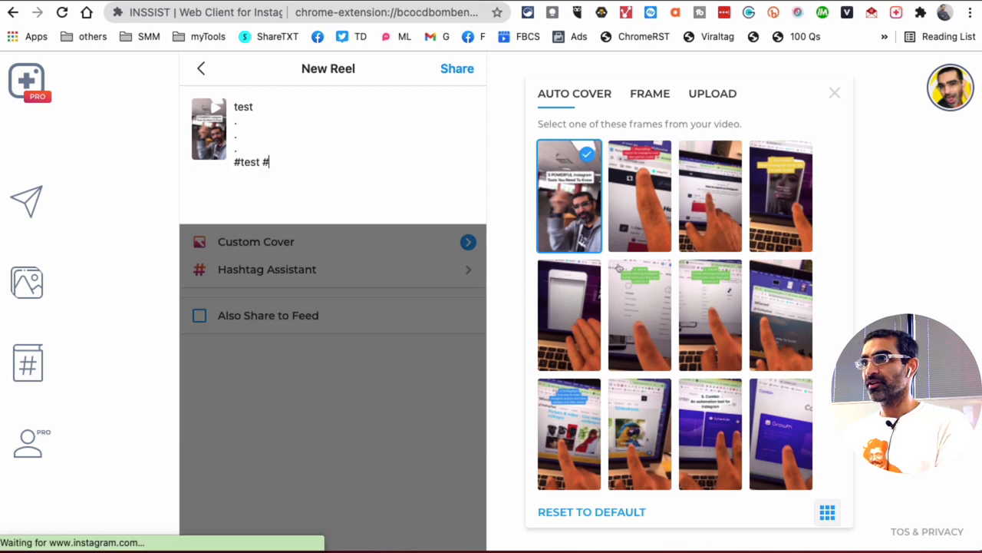
text(socialmedi)
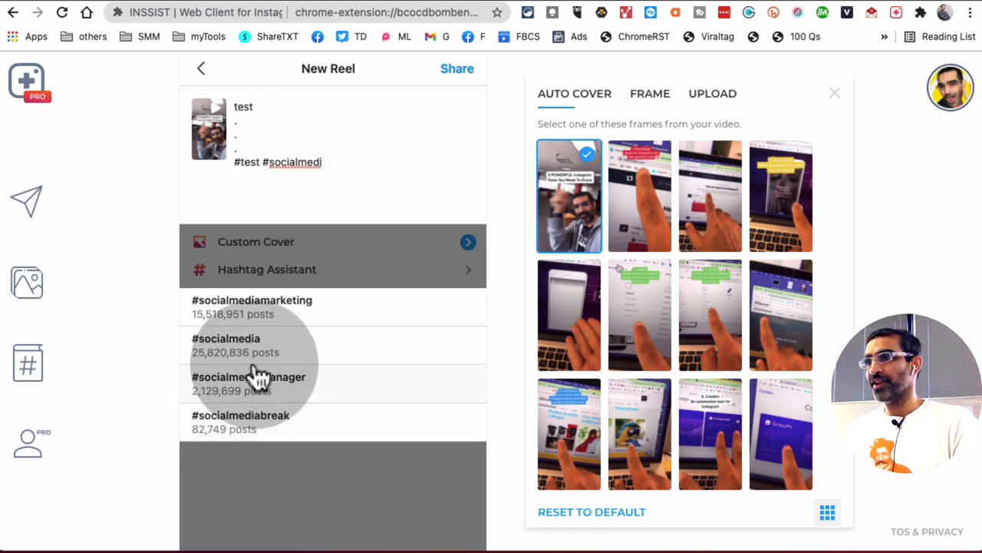
click(249, 376)
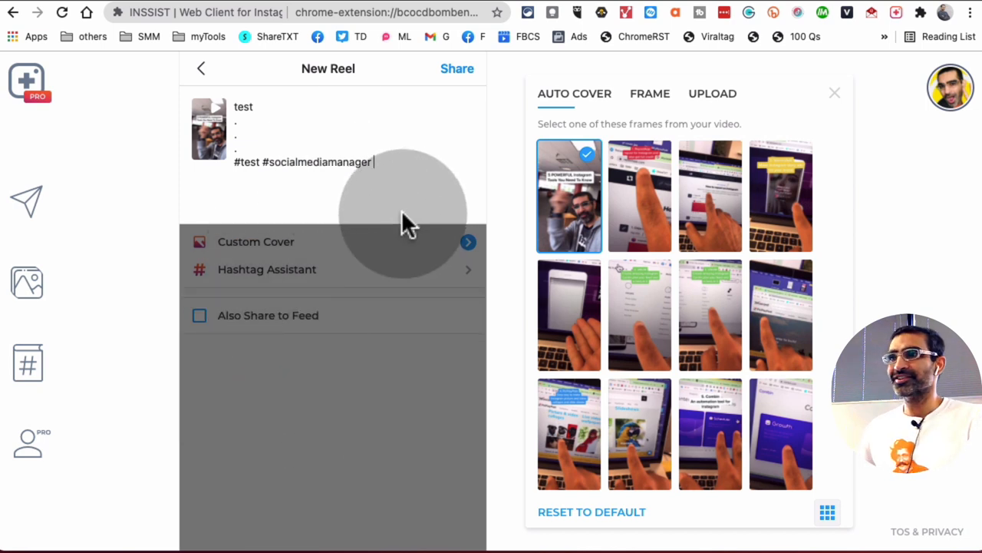